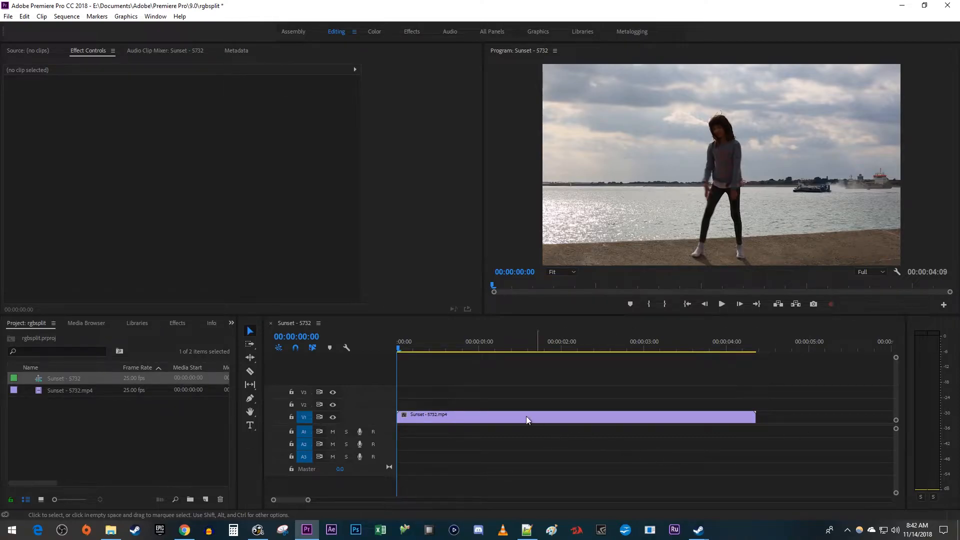
Search the Effects panel for 'rgb' to find Color Balance (RGB) for the Sunset clip.
click(177, 323)
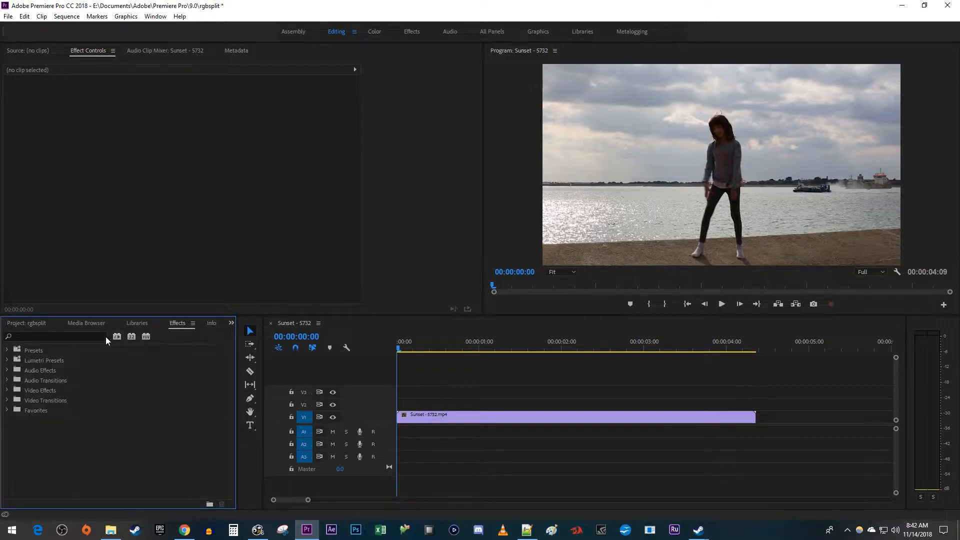
text(rgb)
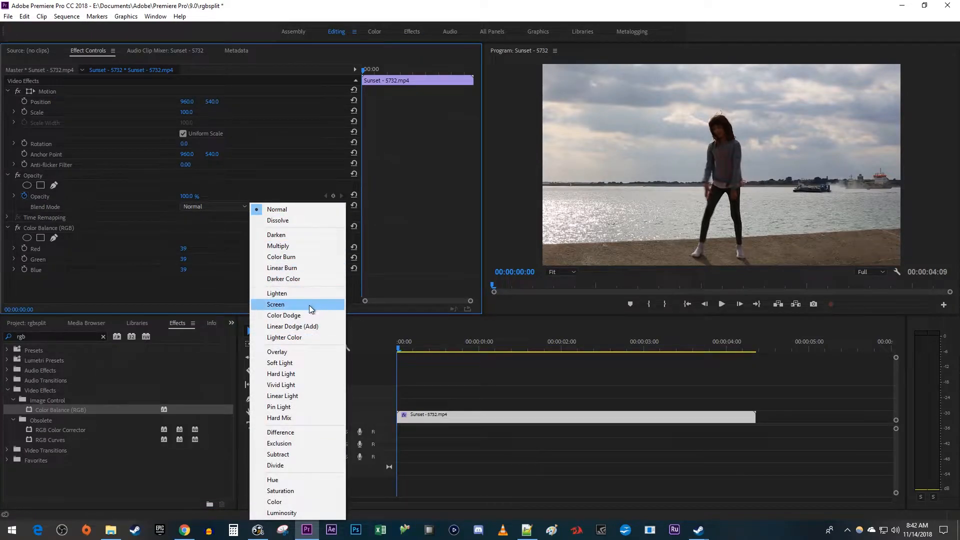
Set the clip to Screen blend and Alt-drag copies onto tracks V2 and V3.
click(275, 304)
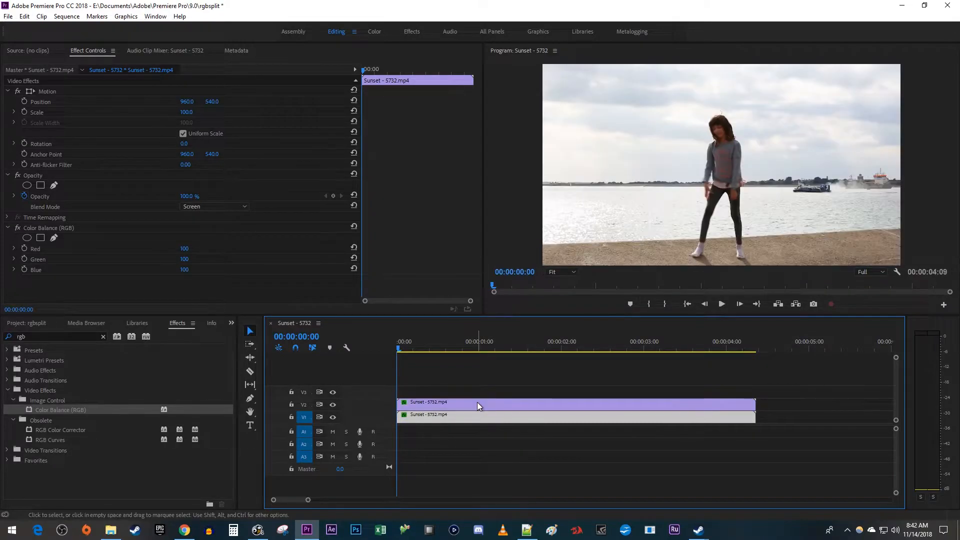
click(478, 414)
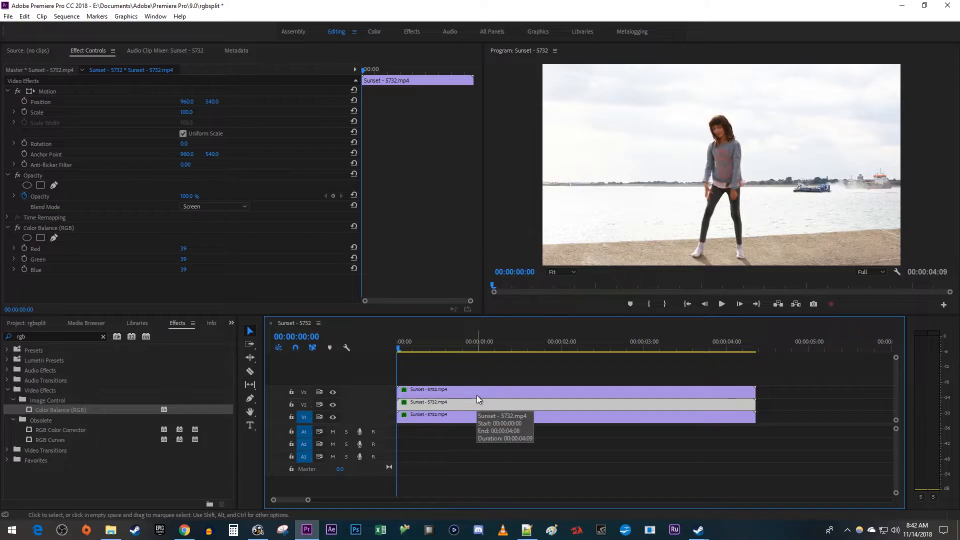
mouse_move(482, 408)
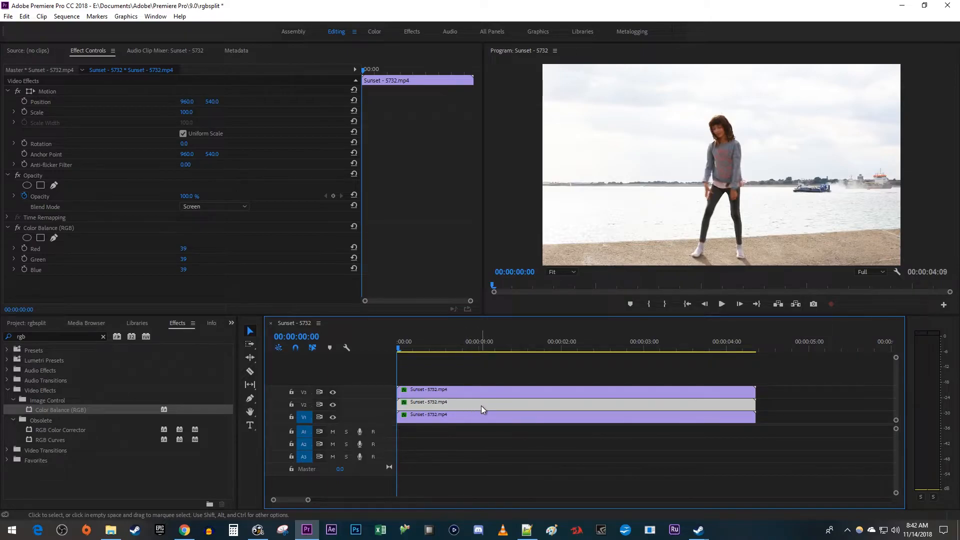
mouse_move(479, 407)
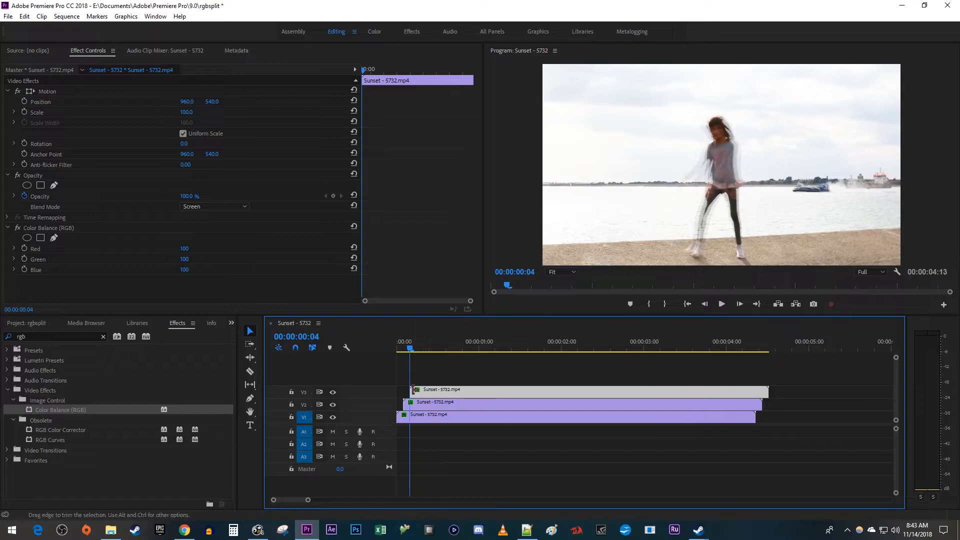
Nudge V2 and V3 copies a few frames right and razor off the overhanging ends.
click(250, 370)
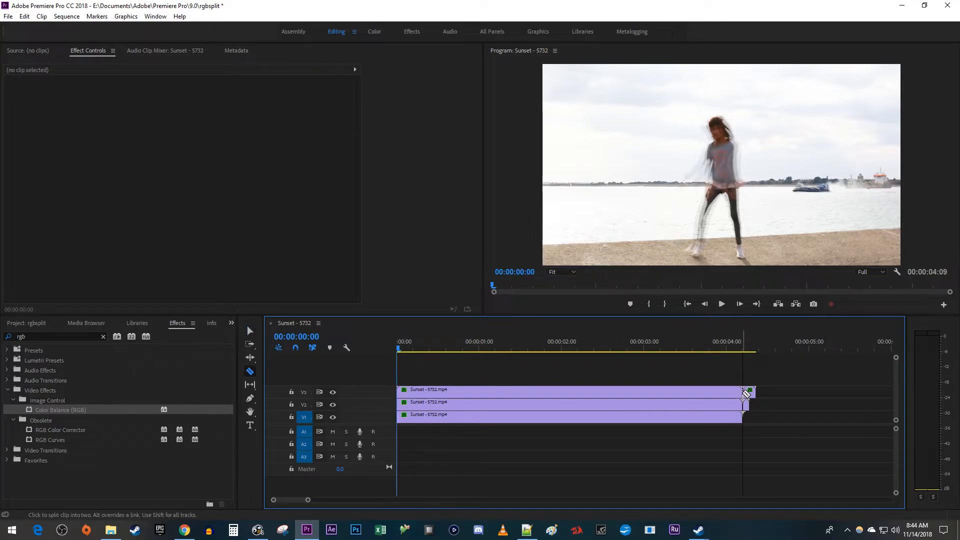
click(249, 331)
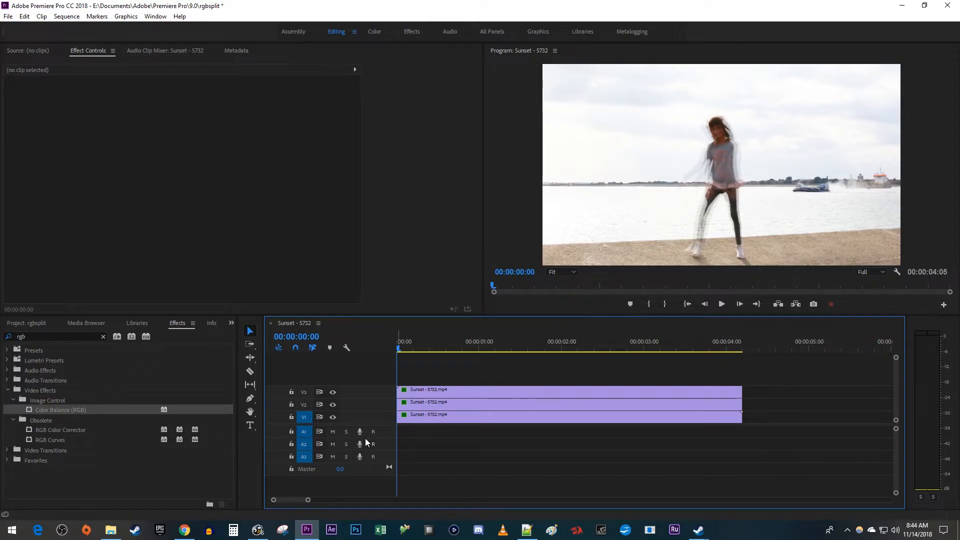
Tint the stacked copies pure red, green and blue, then play back the RGB split.
click(438, 414)
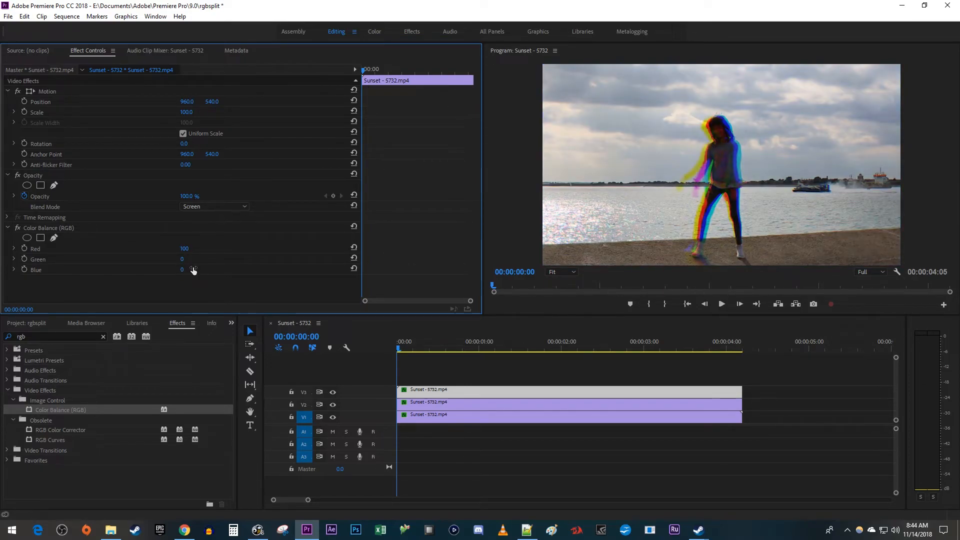
click(721, 304)
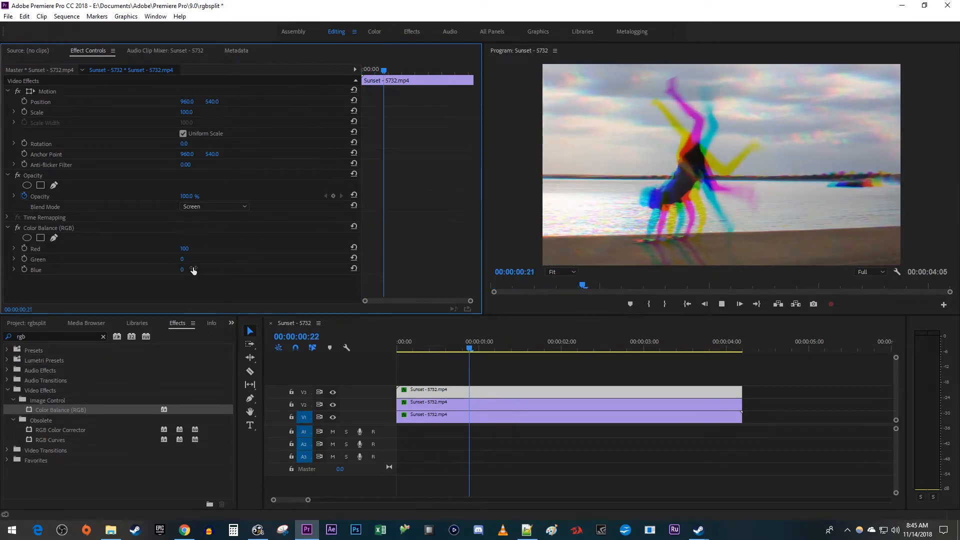